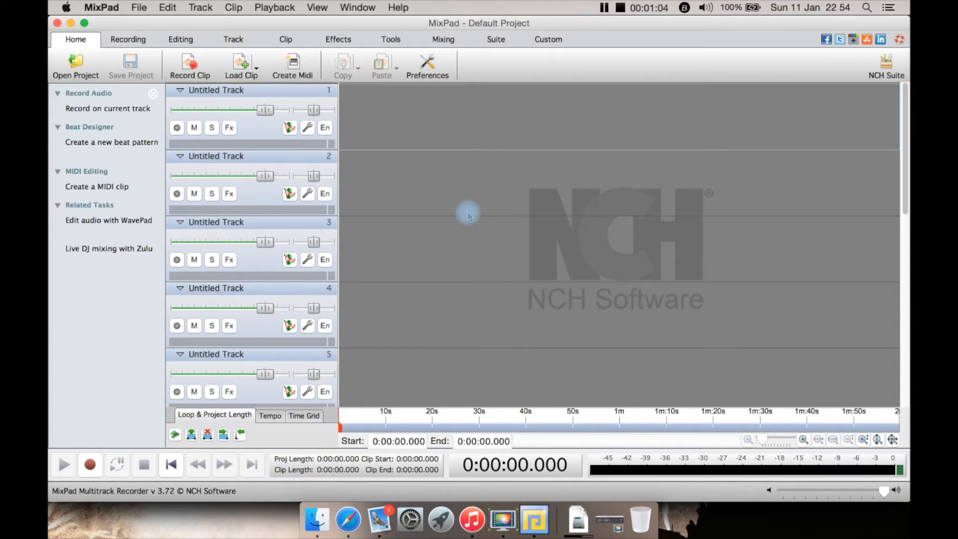
mouse_move(535, 63)
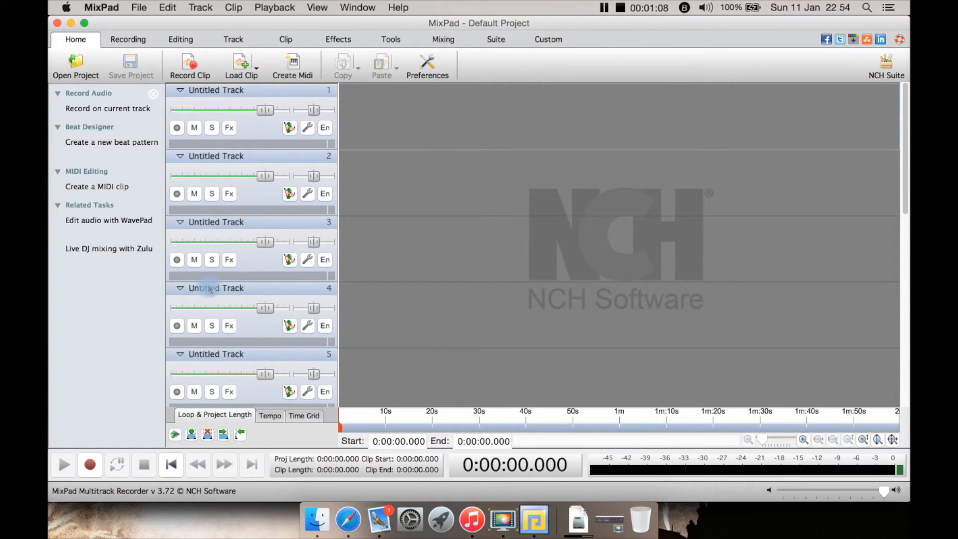
mouse_move(89, 513)
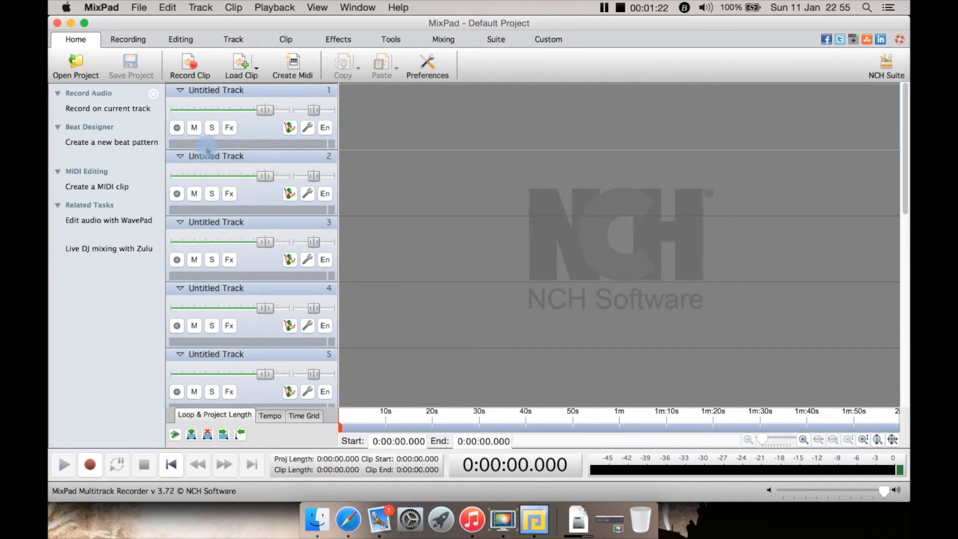
mouse_move(95, 144)
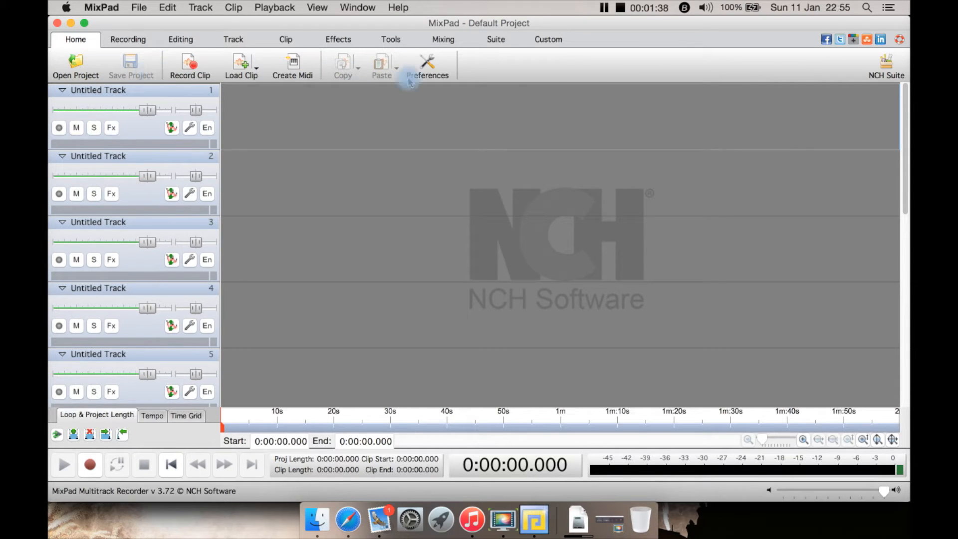
click(427, 66)
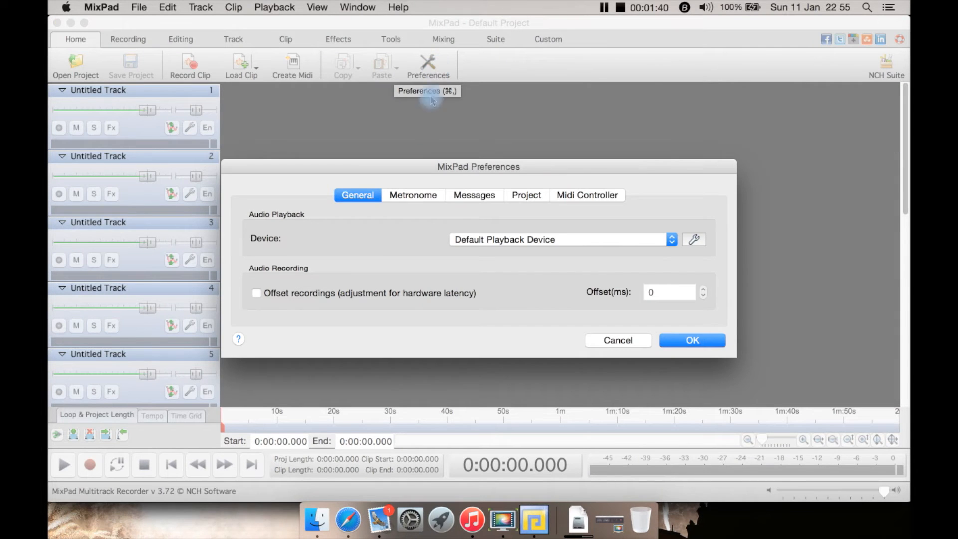
click(559, 239)
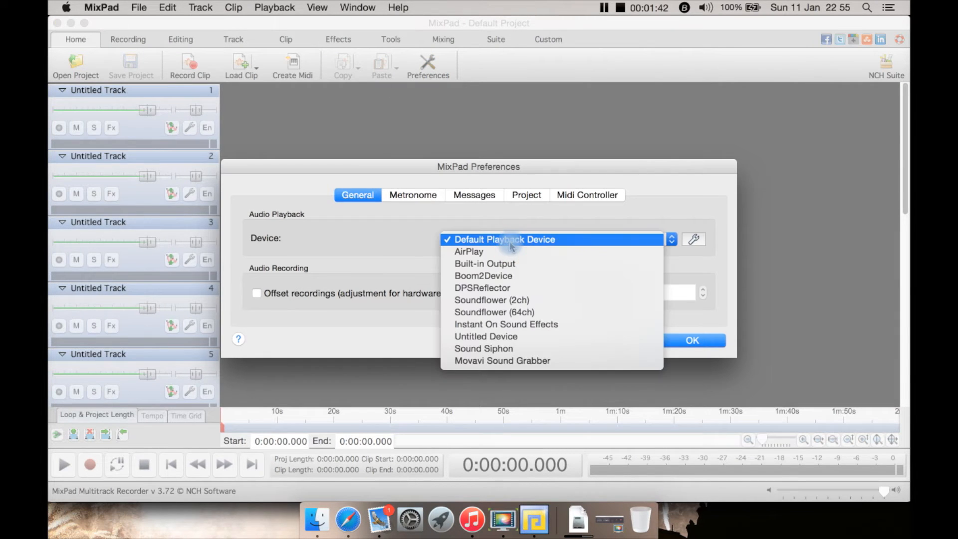
click(502, 239)
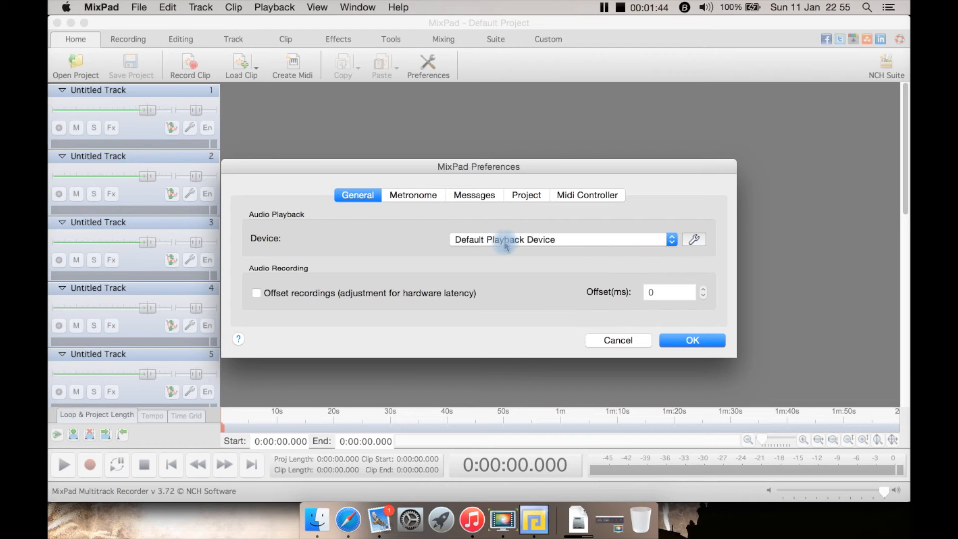
click(412, 194)
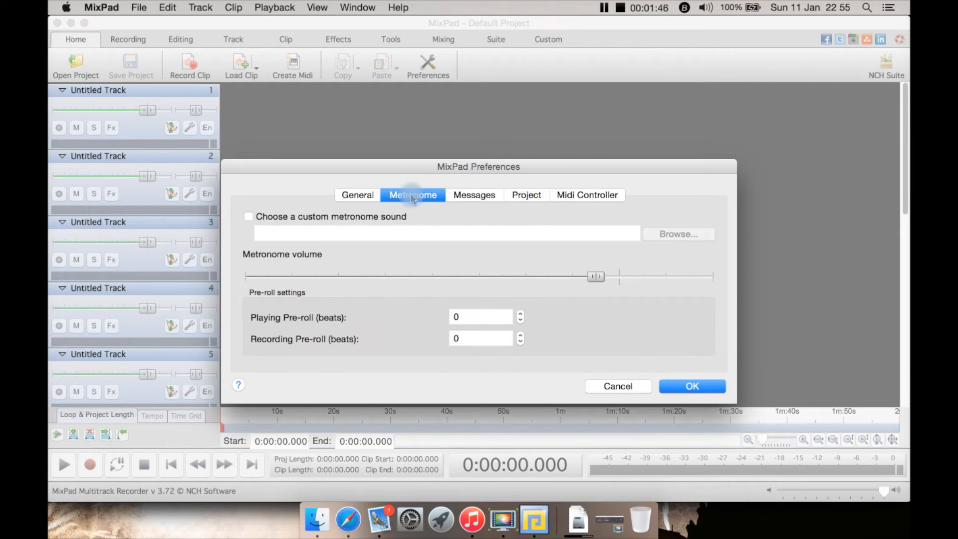
click(474, 195)
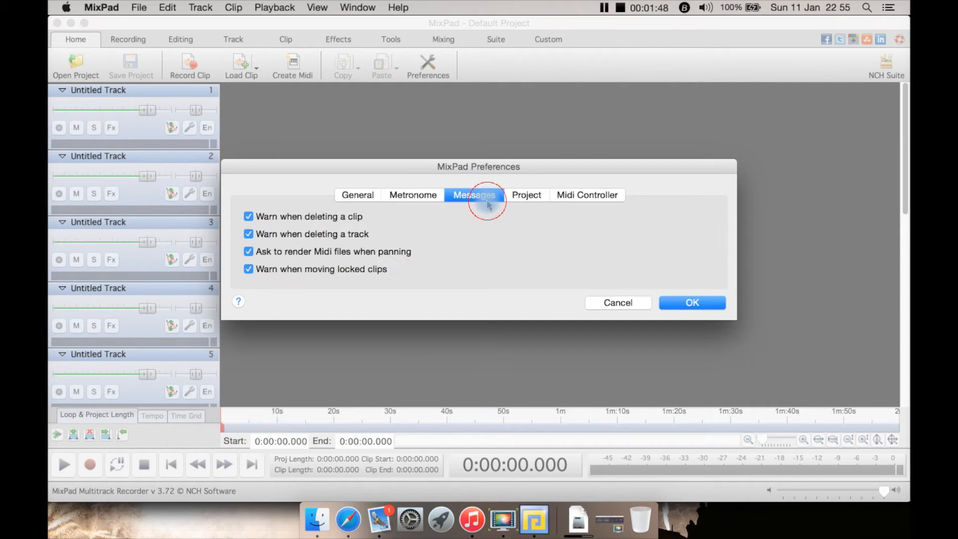
click(526, 194)
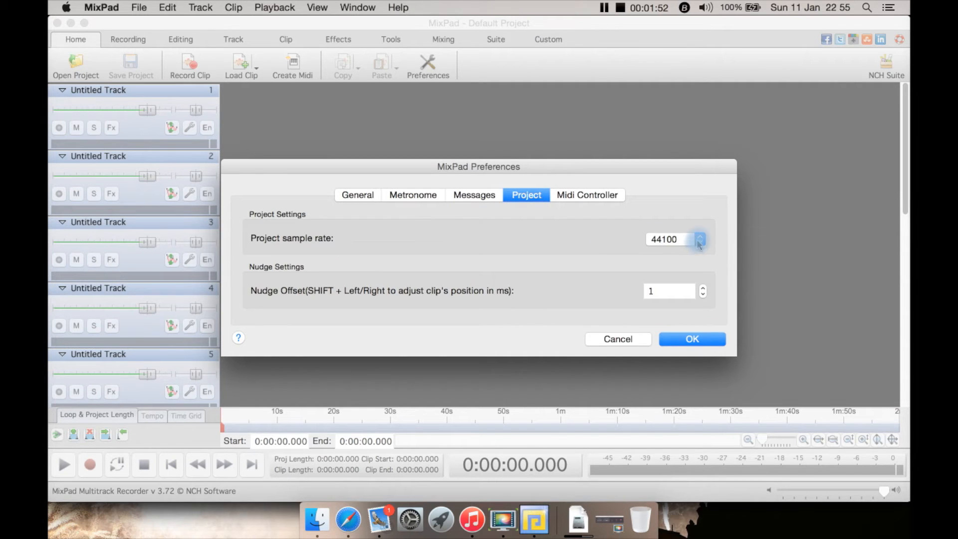
click(701, 239)
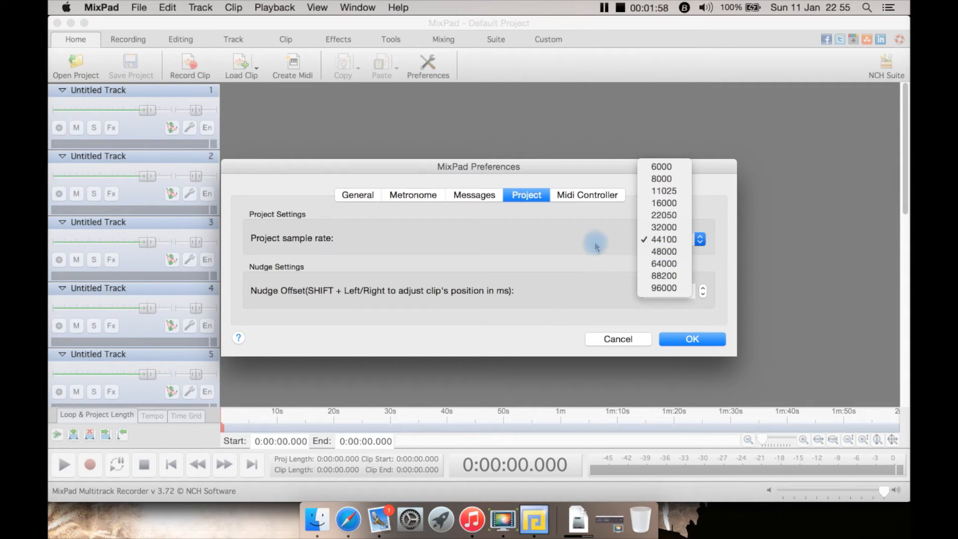
click(664, 238)
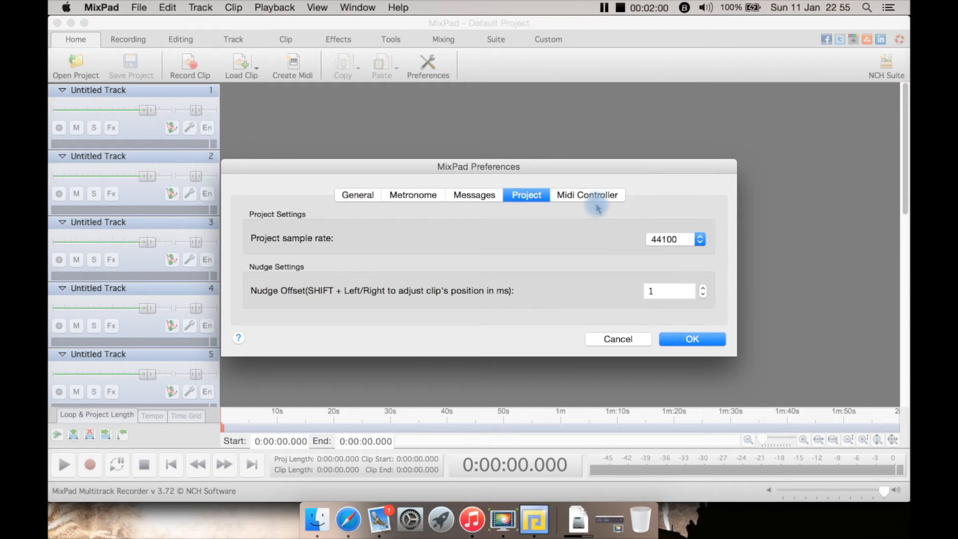
click(587, 195)
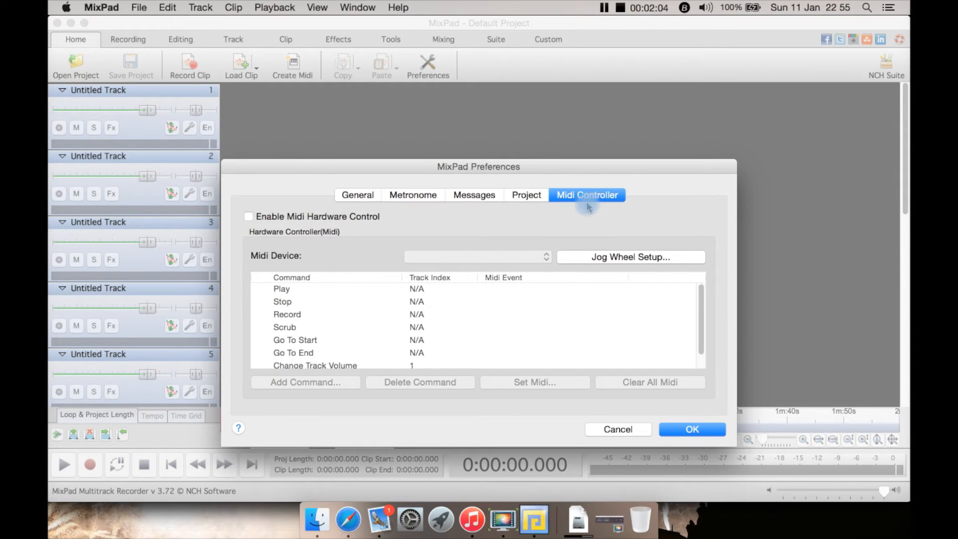
click(691, 429)
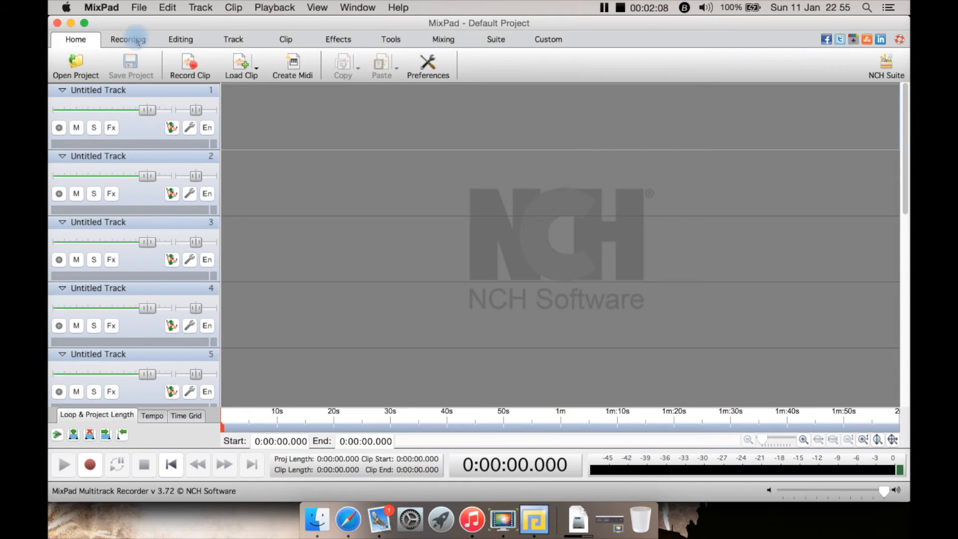
- Browse the Recording ribbon commands, then switch to the Editing ribbon commands
click(127, 39)
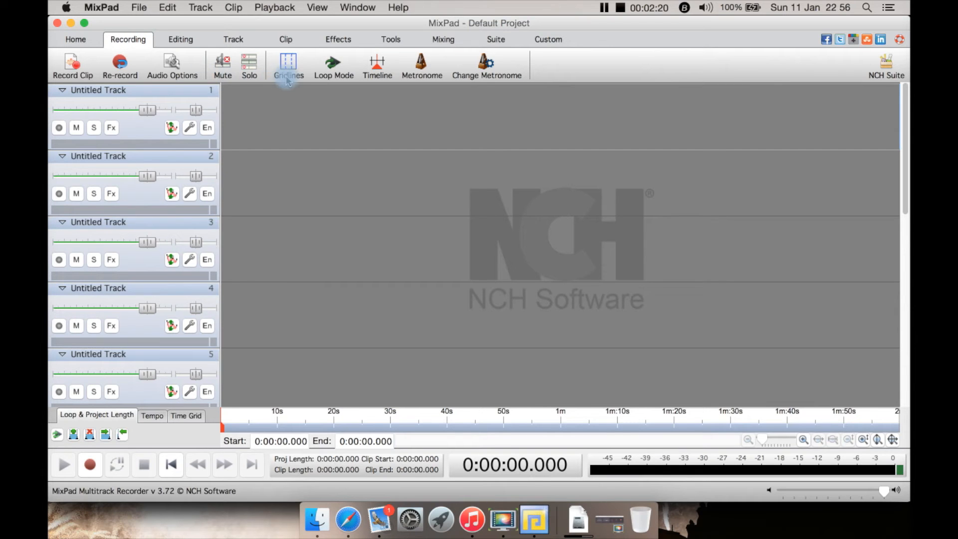
mouse_move(486, 64)
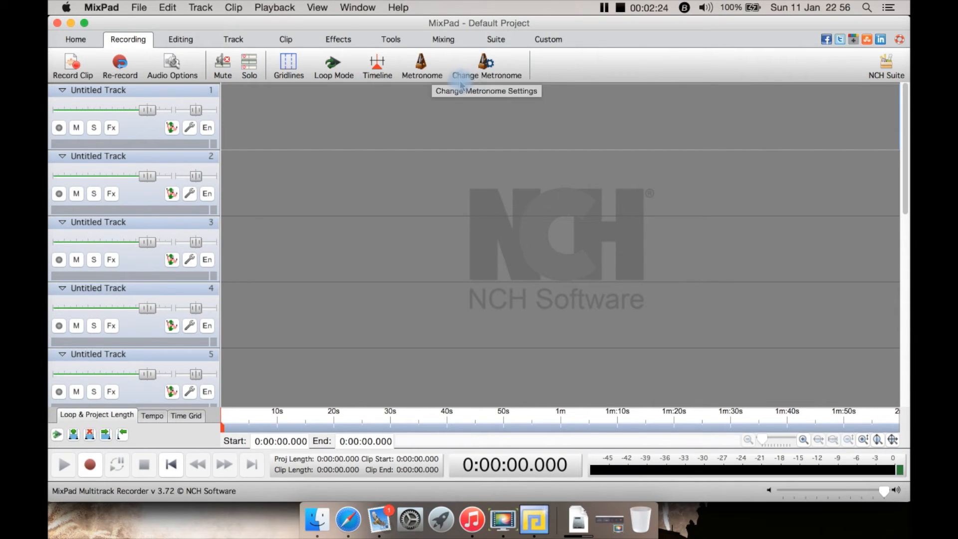
click(180, 39)
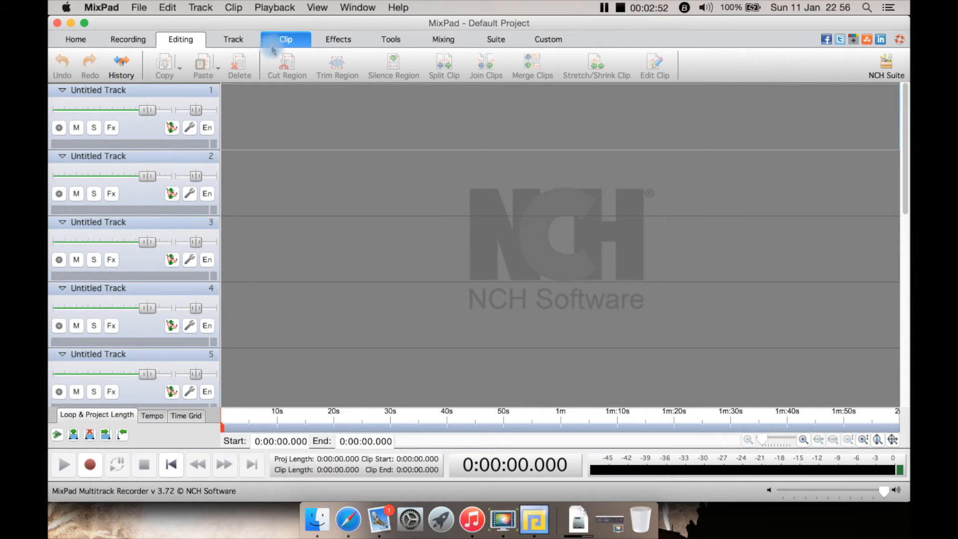
- Browse the Track ribbon commands, then the Clip ribbon commands for splitting, joining and stretching
click(232, 39)
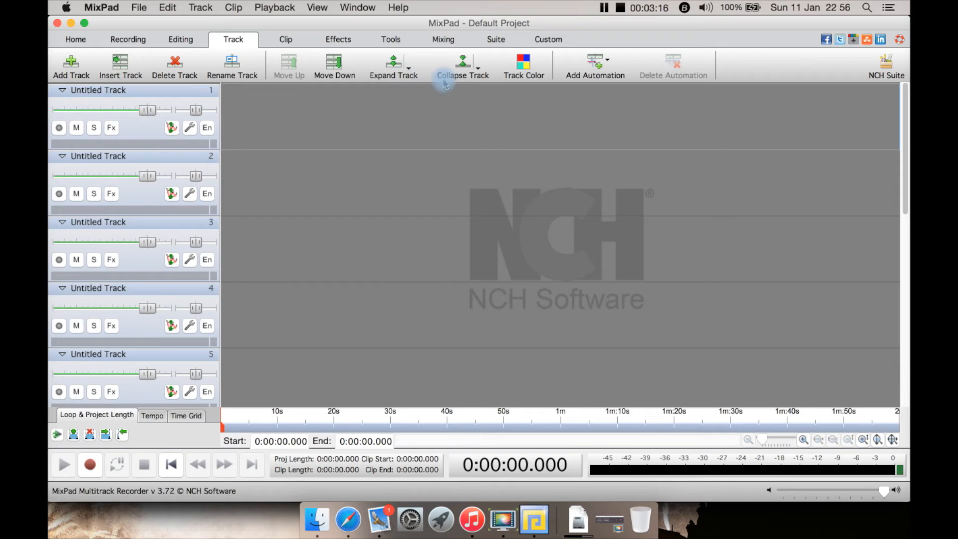
mouse_move(523, 66)
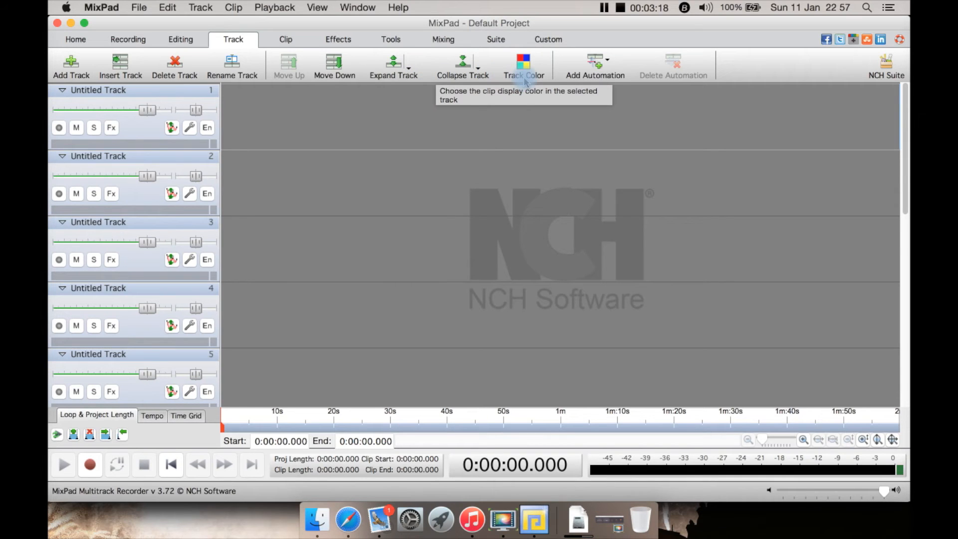
click(594, 66)
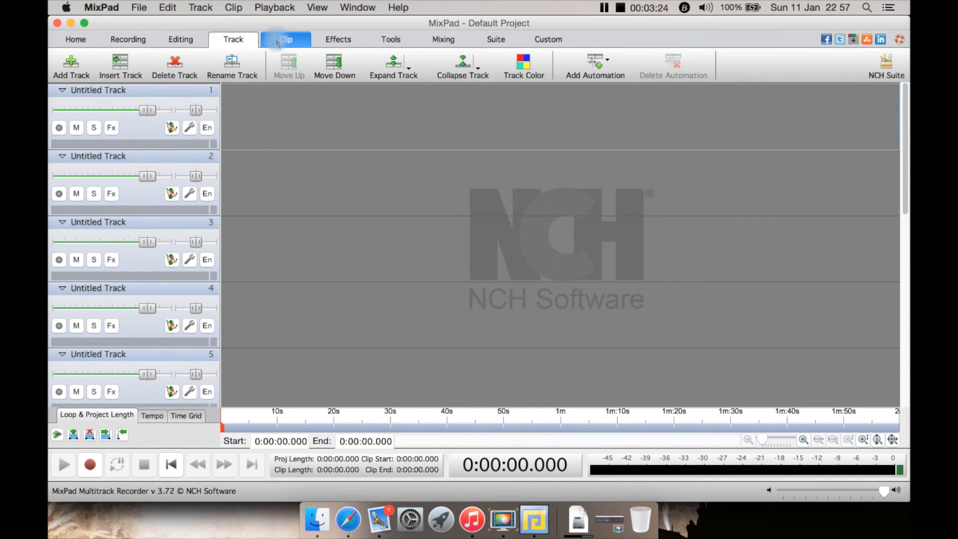
click(285, 39)
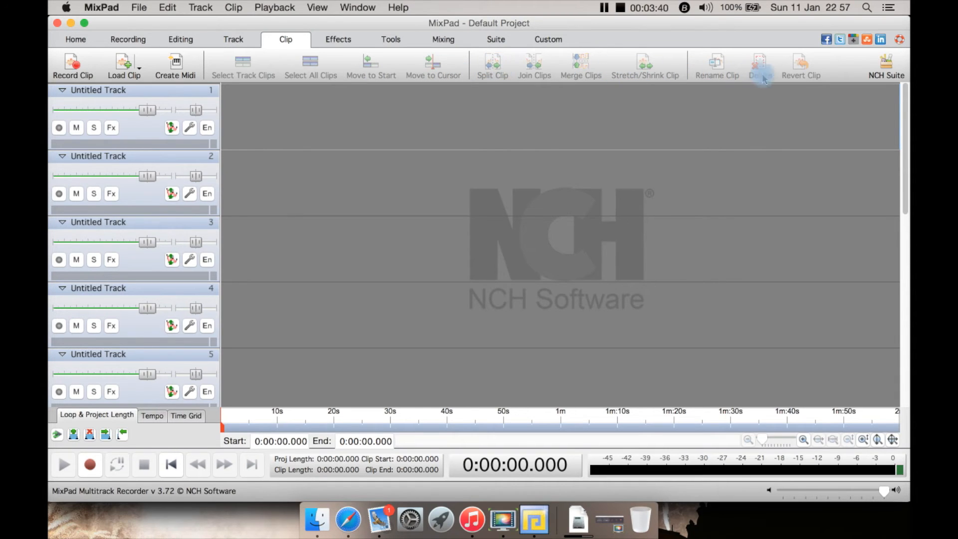
- Show the Effects ribbon with Amplify, Chorus, Compressor, Equalizer and Reverb
click(338, 38)
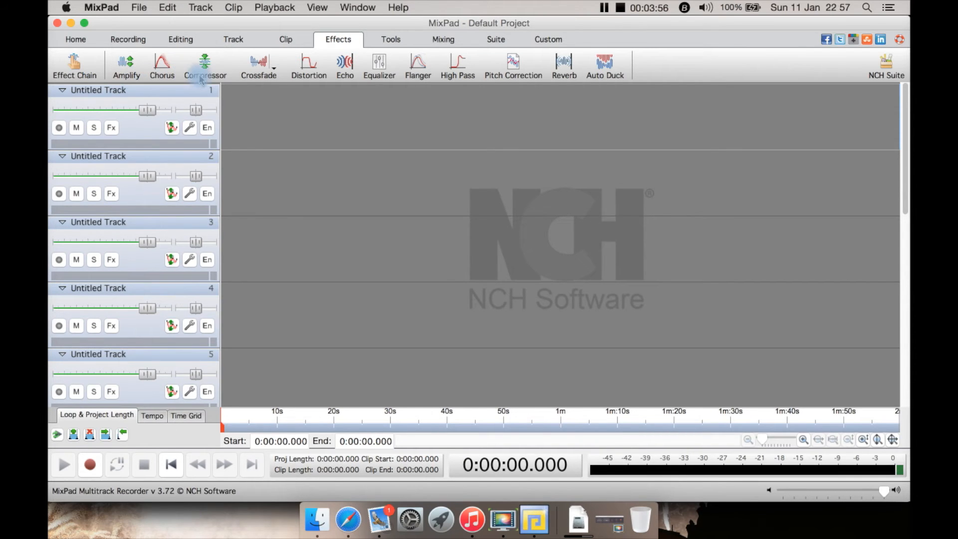
mouse_move(308, 83)
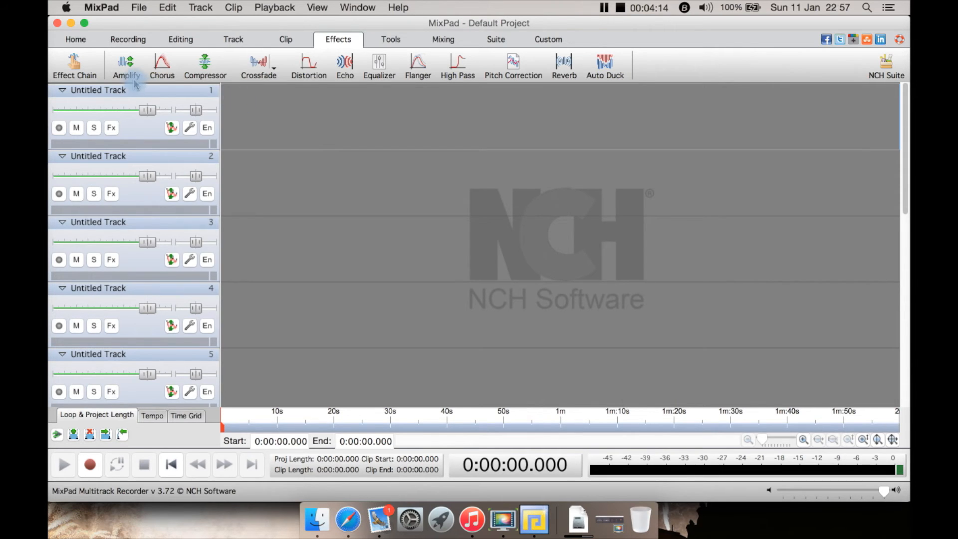
mouse_move(347, 92)
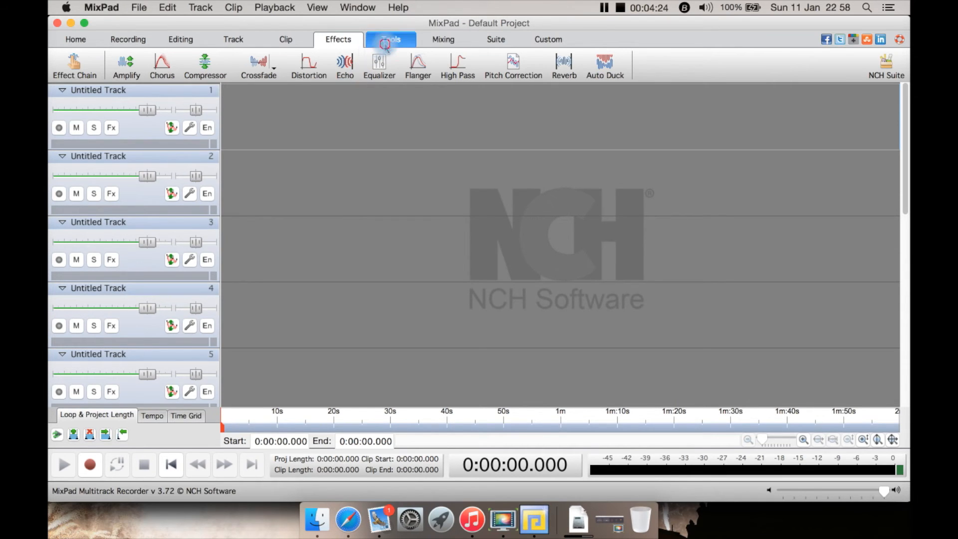
- Browse the Tools, Mixing, Suite ribbons in turn, ending on the Custom ribbon
click(391, 39)
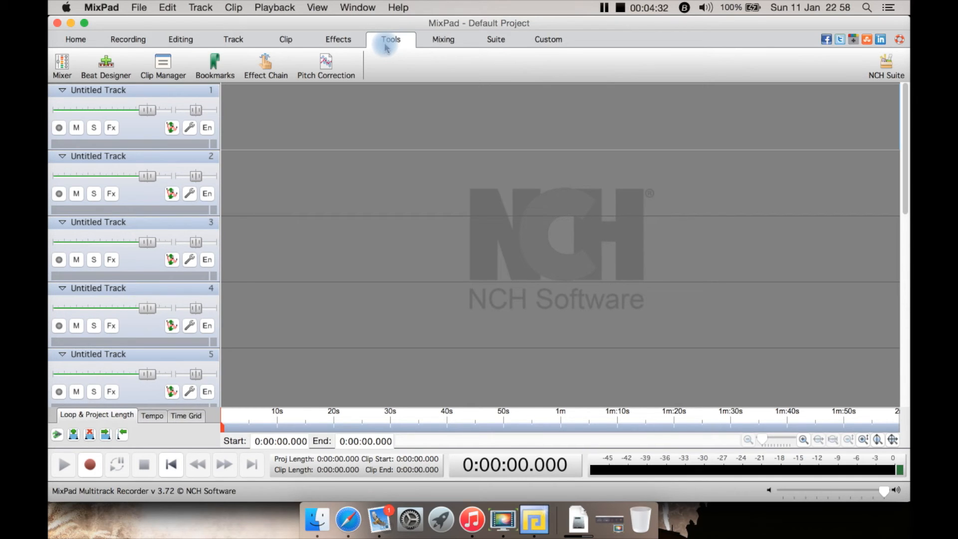
click(443, 39)
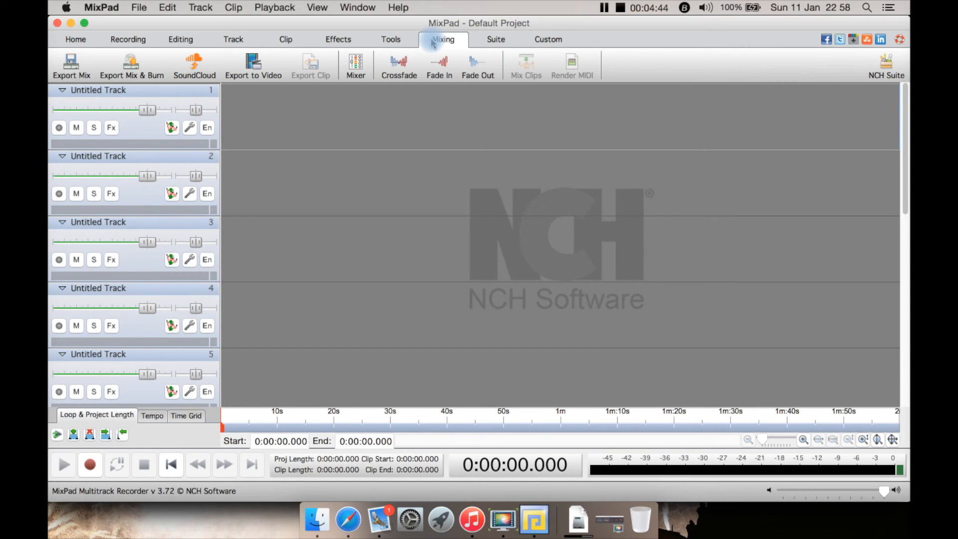
click(496, 39)
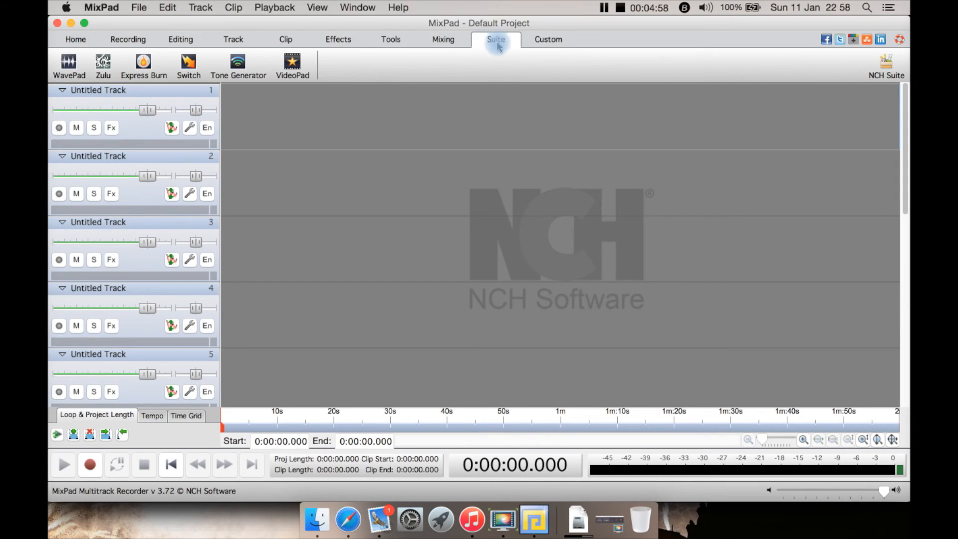
click(548, 39)
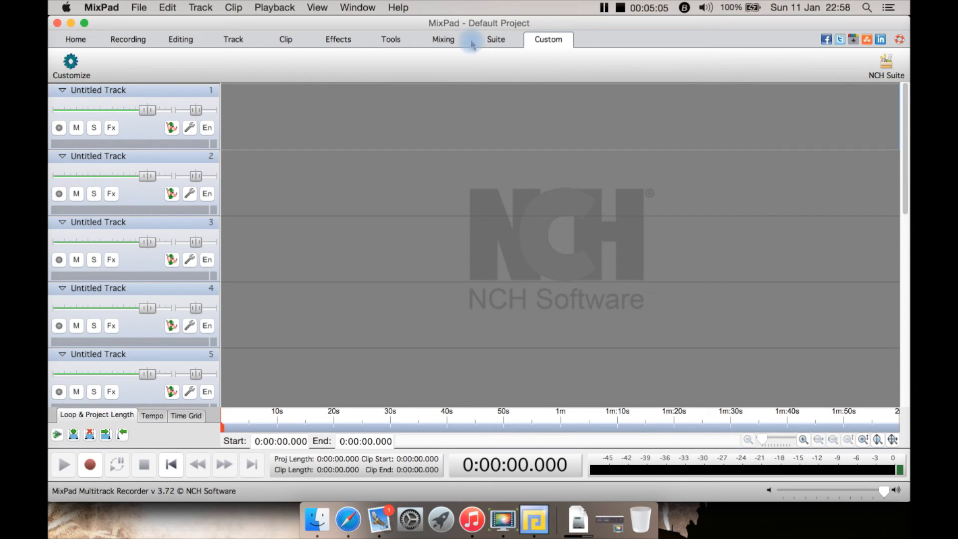
- Return to the Home ribbon and browse the Edit, Track and Clip menus
click(75, 39)
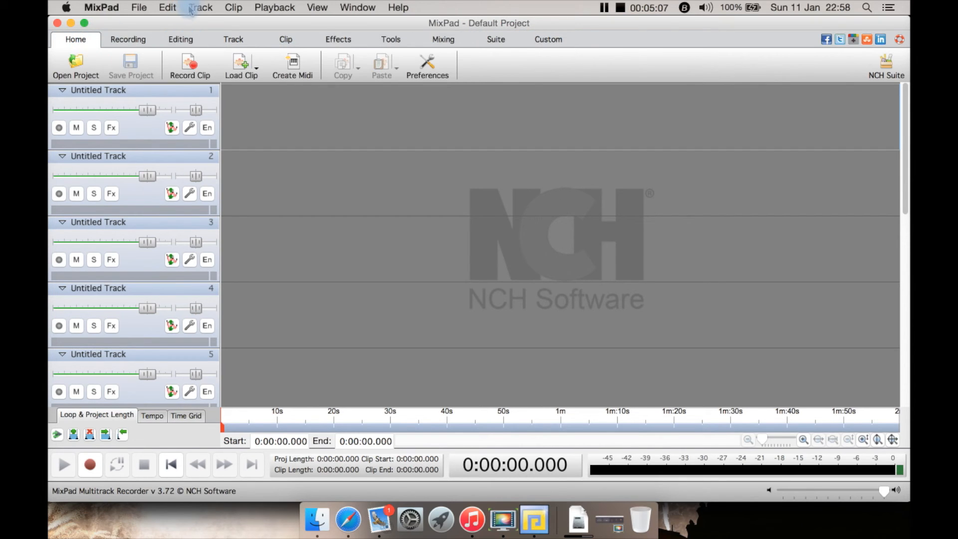
click(166, 7)
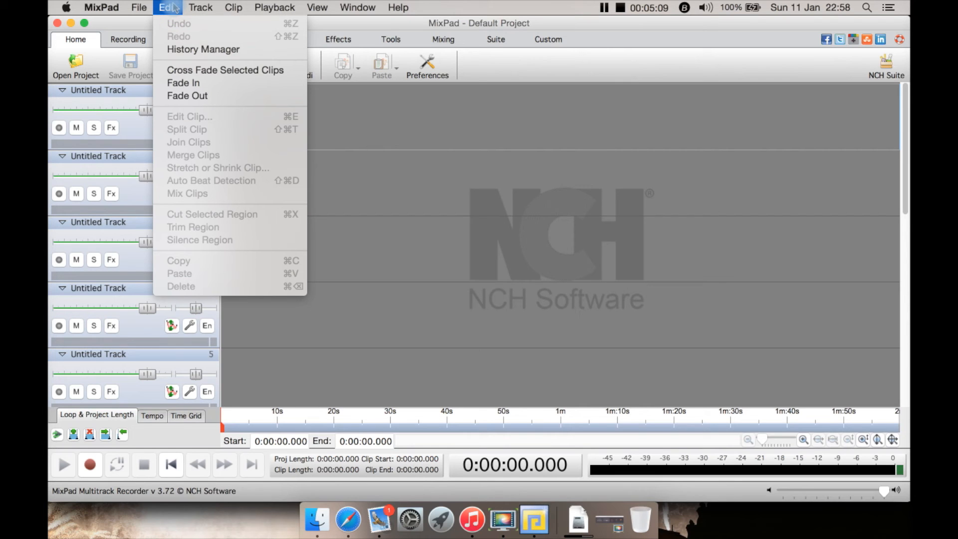
click(200, 7)
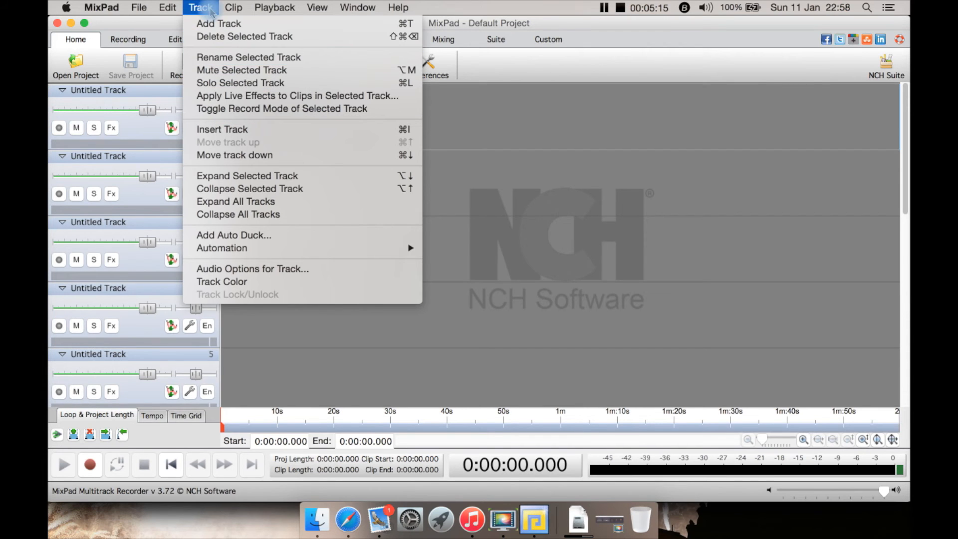
click(234, 7)
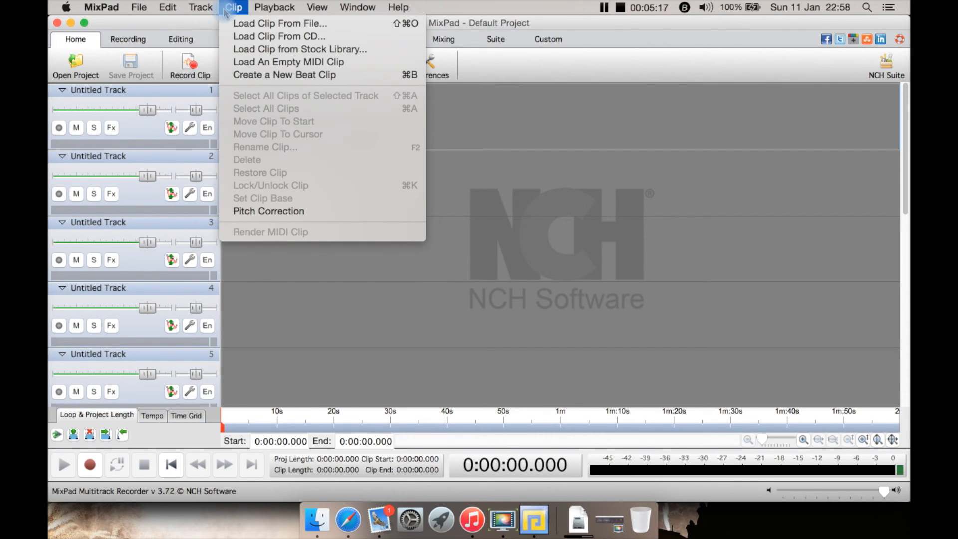
- Browse the View, Window and File menus, then close the File menu
click(318, 7)
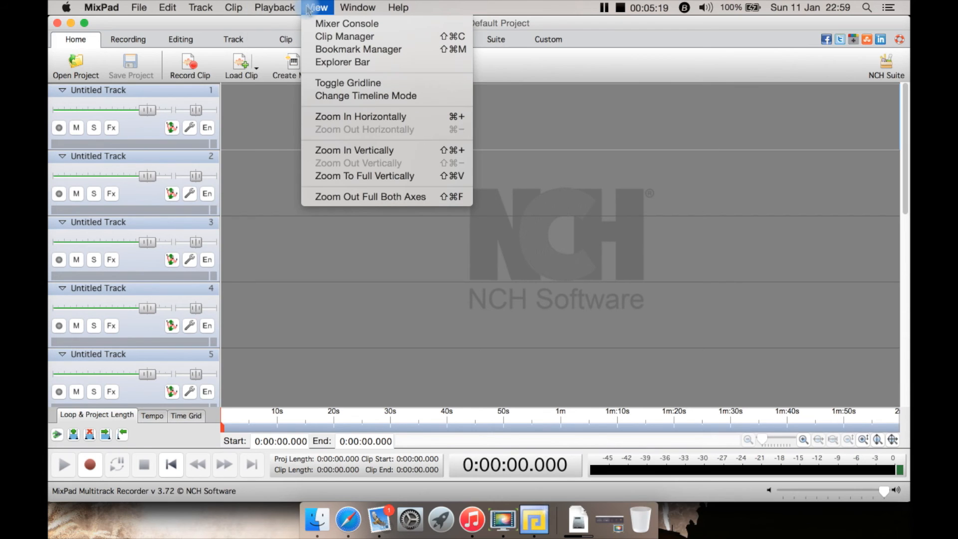
click(357, 7)
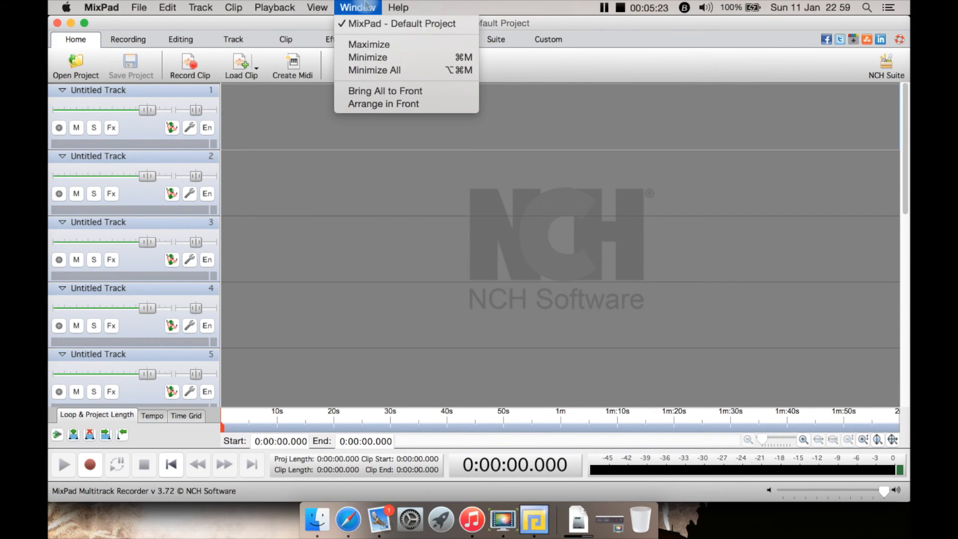
click(139, 7)
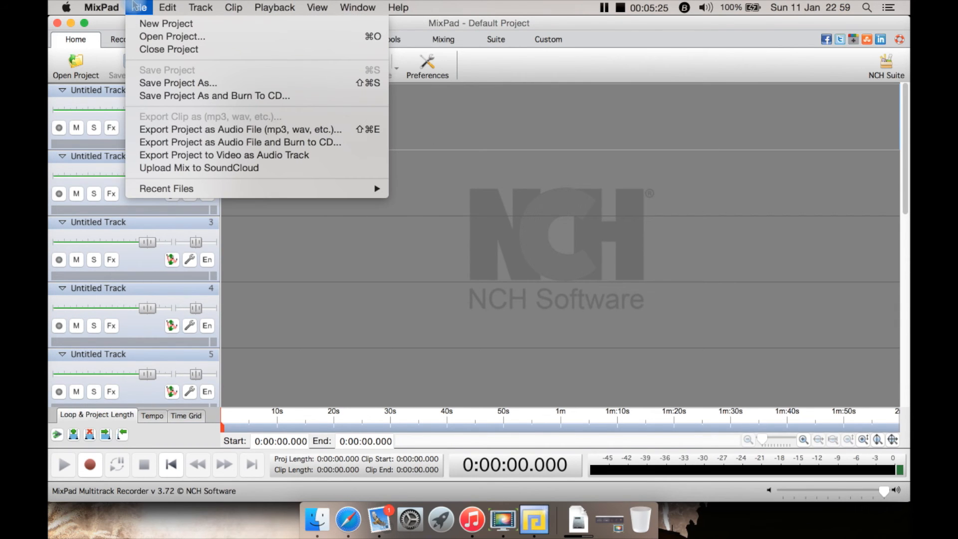
click(139, 7)
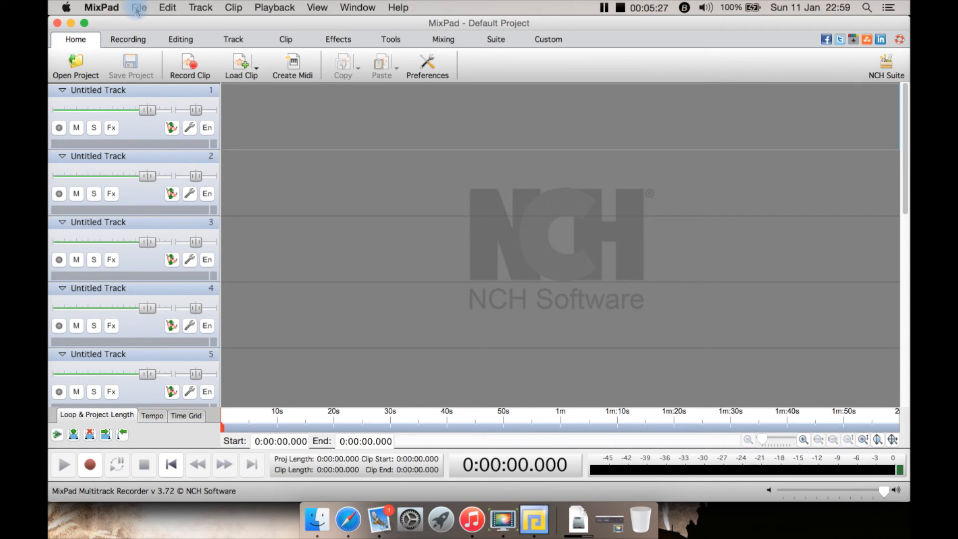
click(338, 39)
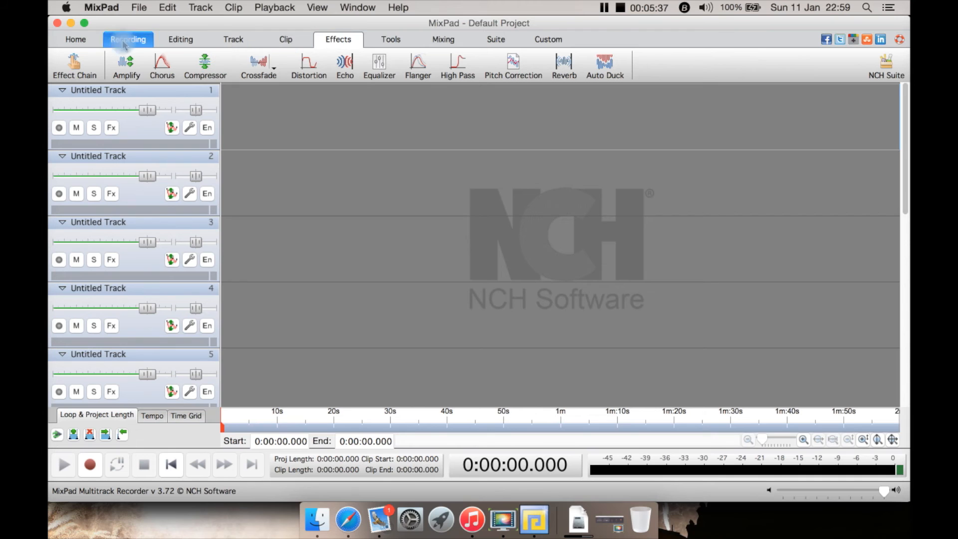
click(75, 39)
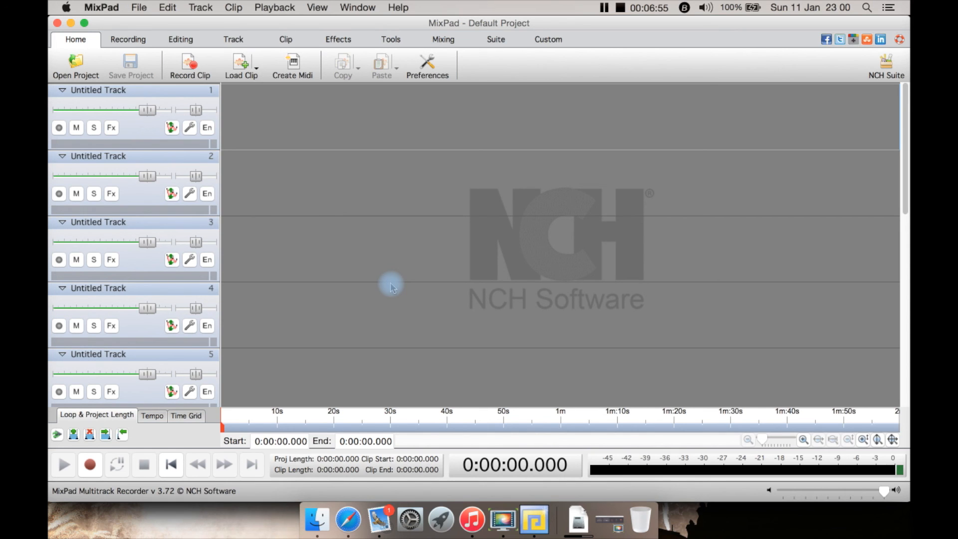
mouse_move(308, 178)
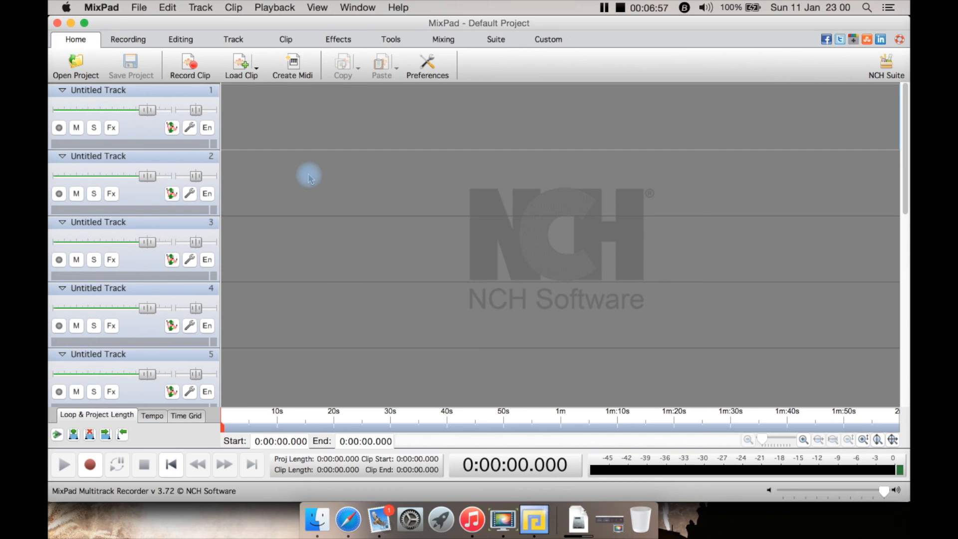
mouse_move(263, 150)
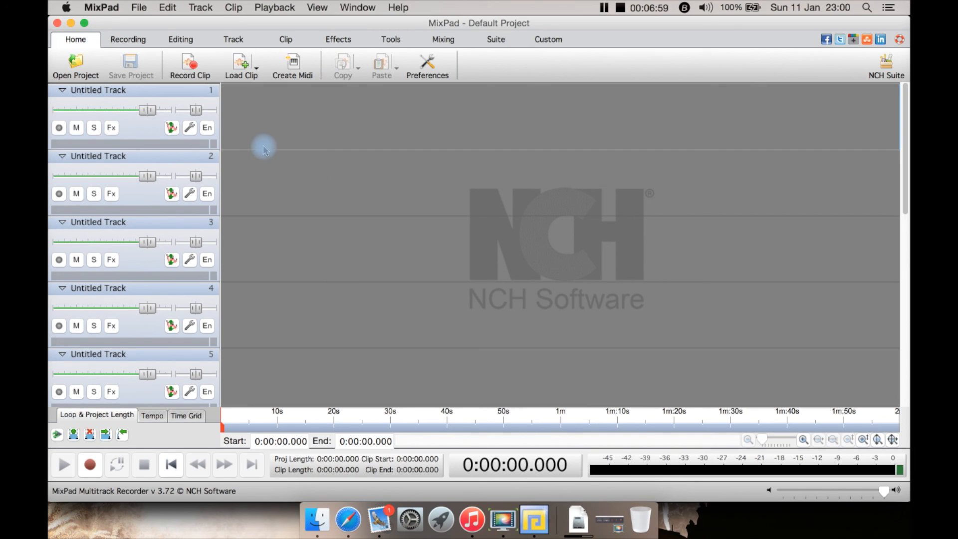